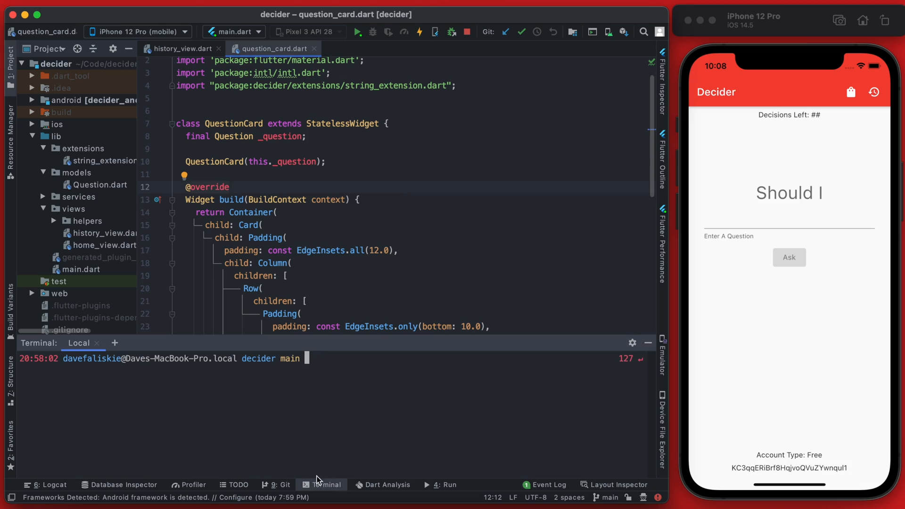
mouse_move(326, 388)
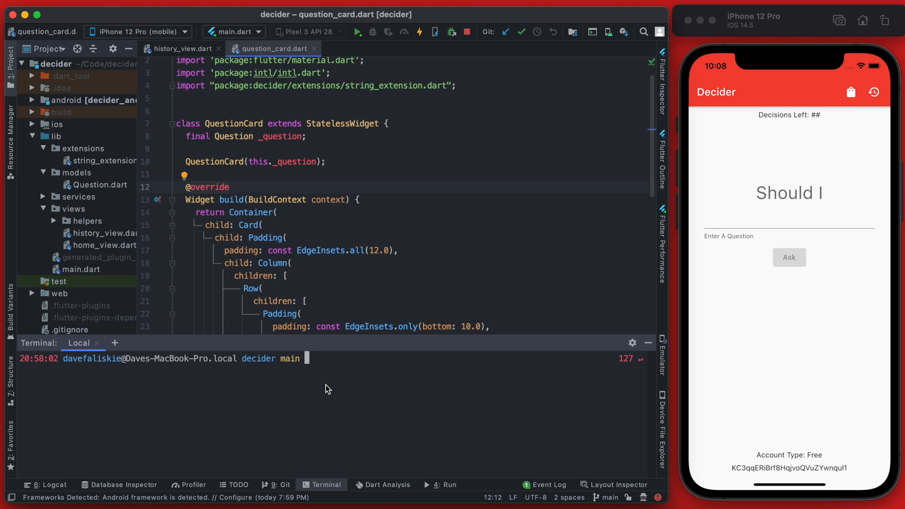
Run flutter pub add provider and confirm provider ^5.0.0 appears in pubspec.yaml's dependencies.
text(flutter pub add provider)
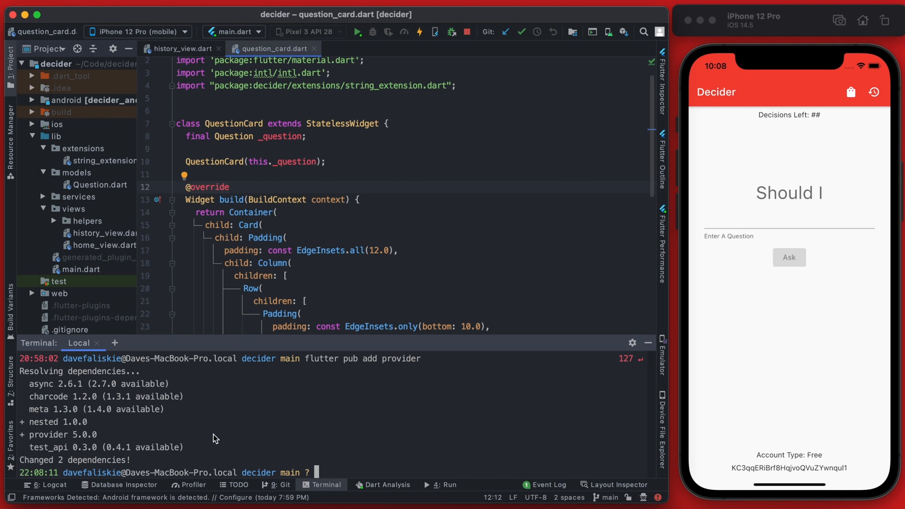
scroll(down, 3)
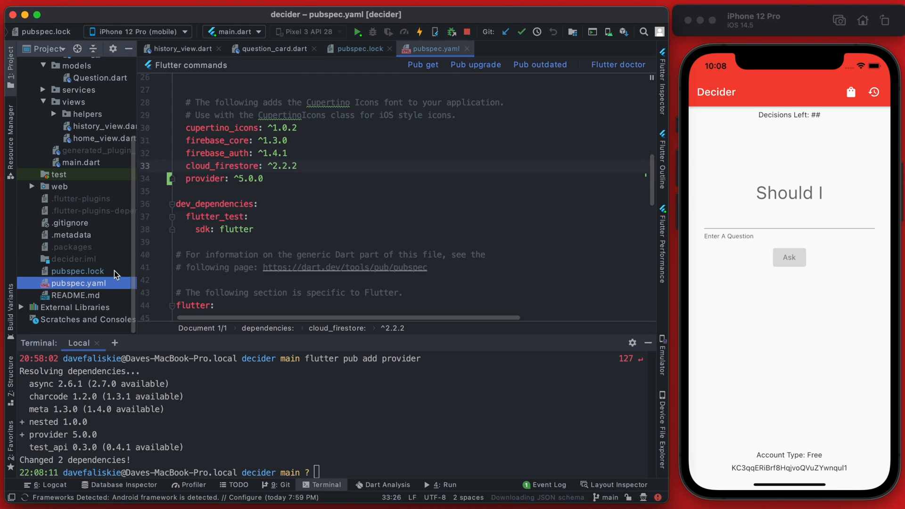
double_click(203, 167)
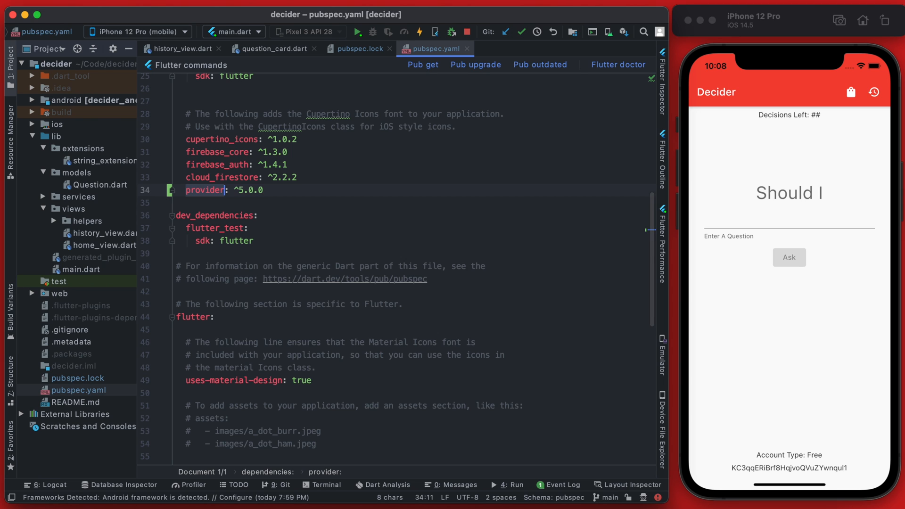
mouse_move(267, 65)
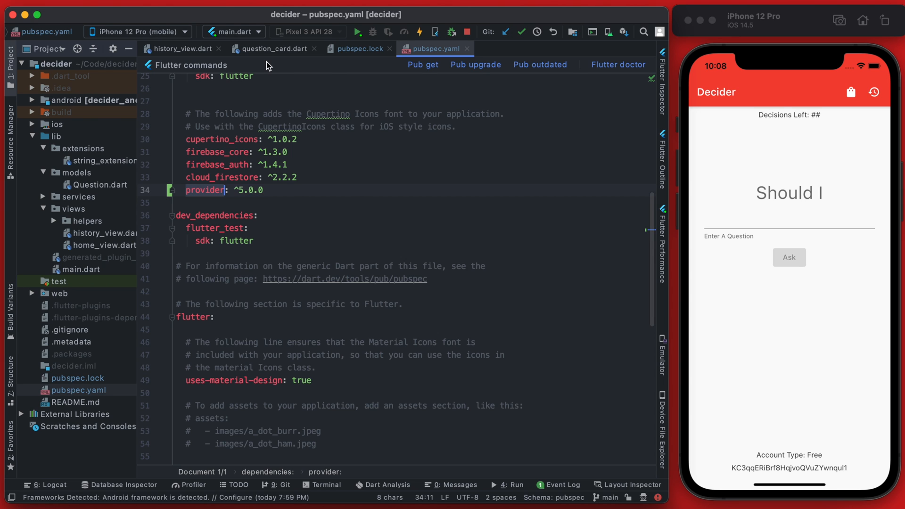
click(224, 48)
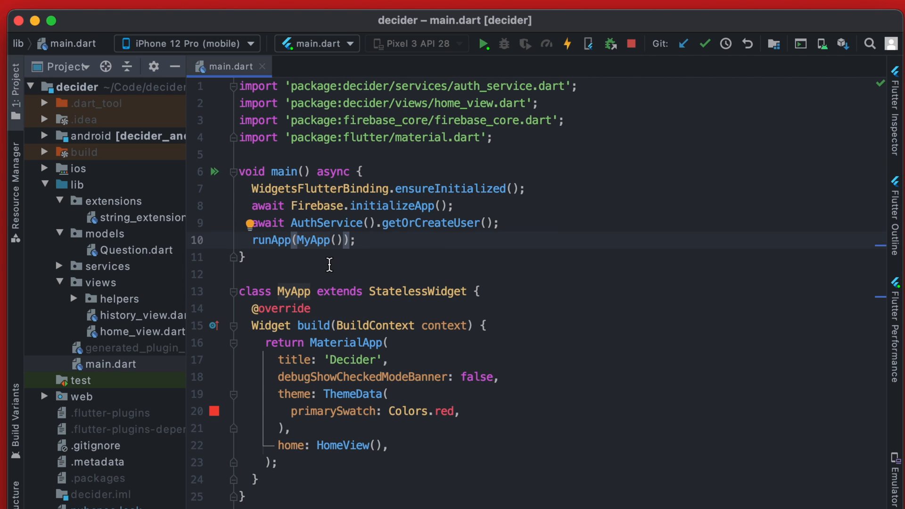
mouse_move(342, 261)
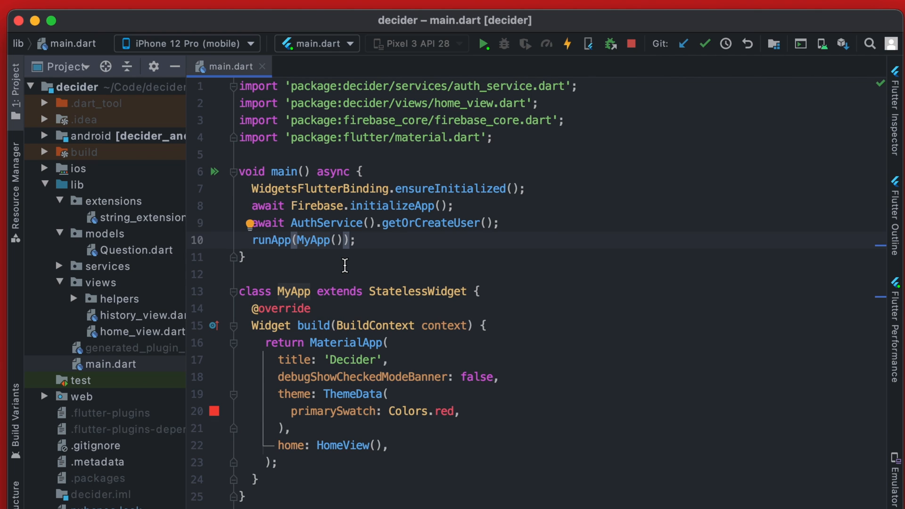
mouse_move(299, 240)
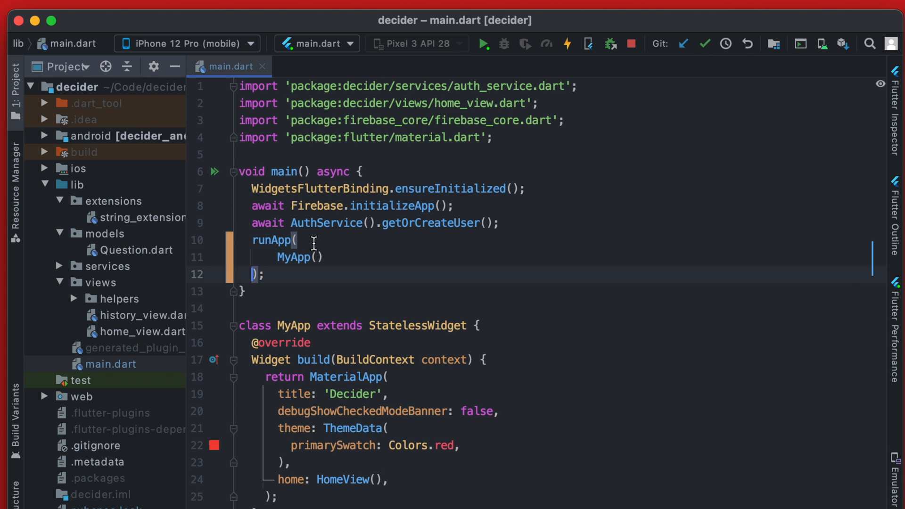
mouse_move(275, 240)
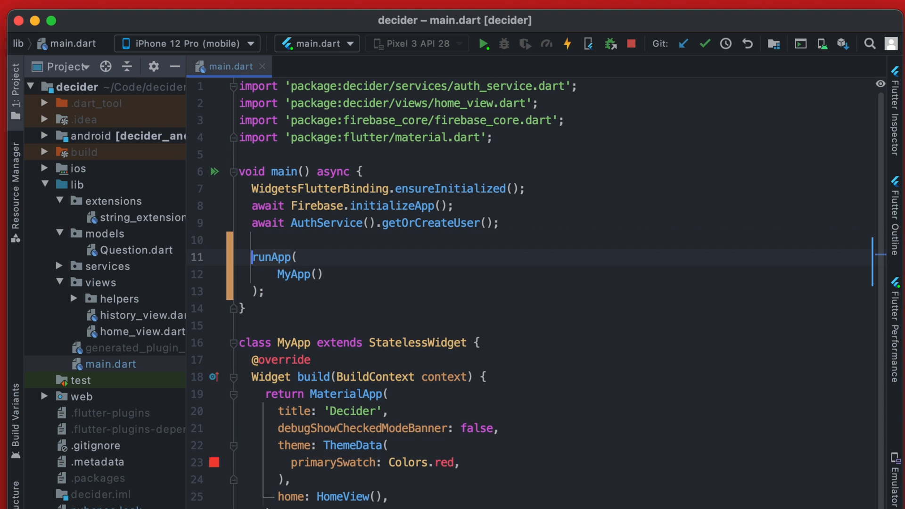
mouse_move(275, 257)
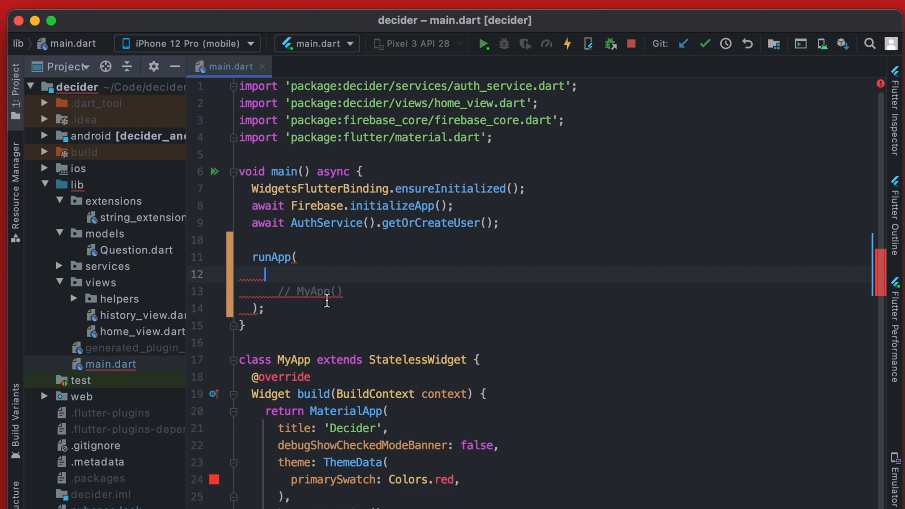
Wrap runApp in a MultiProvider whose providers list holds Provider.value(value: AuthService()).
text(Mu)
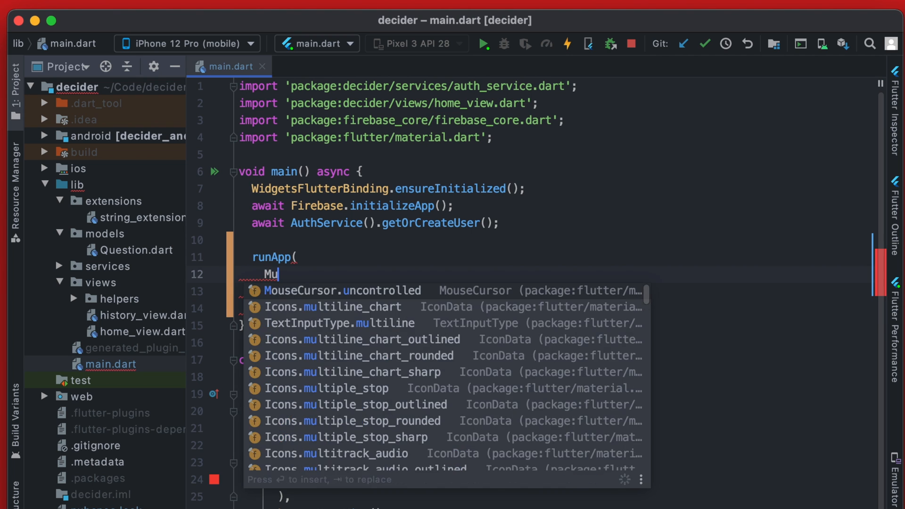
text(ltiProvider()
text(providers: [)
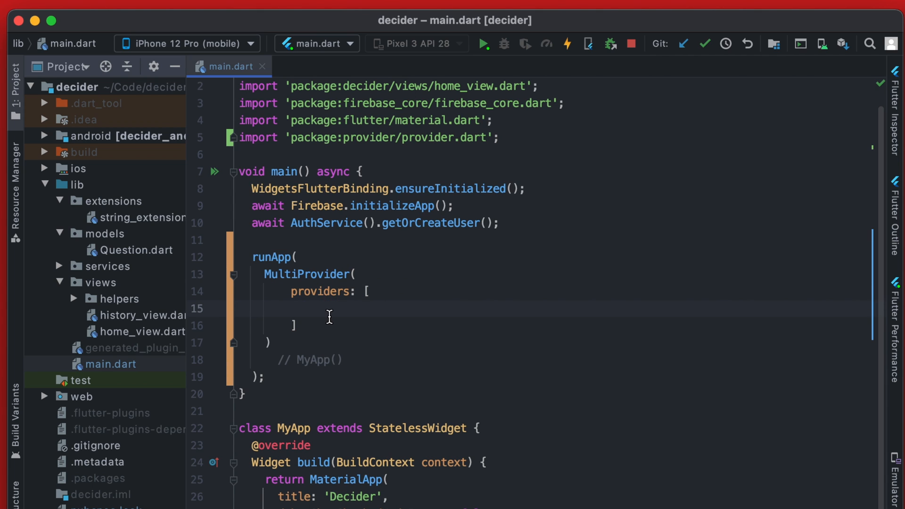
text(Prov)
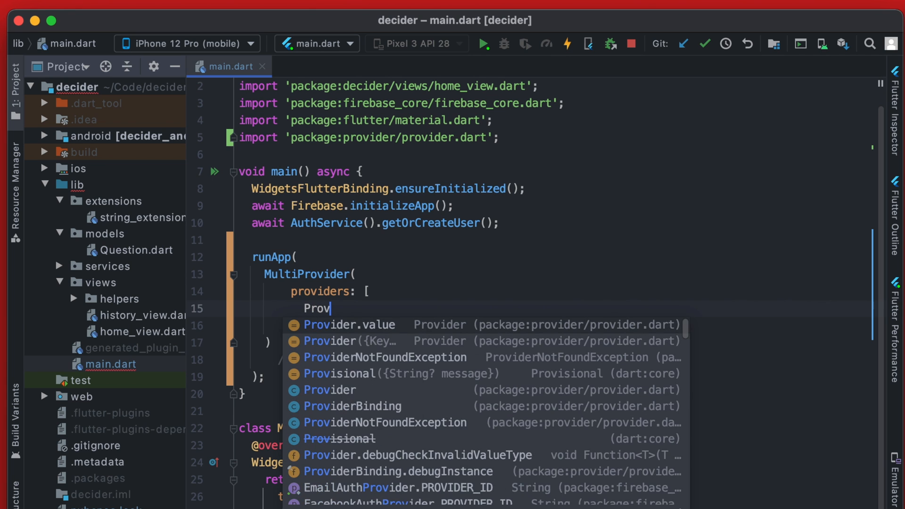
click(349, 325)
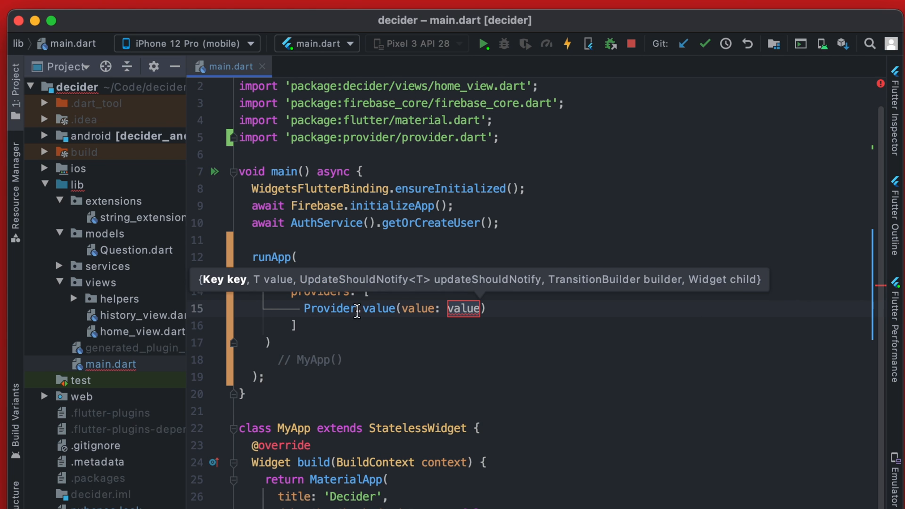
mouse_move(462, 308)
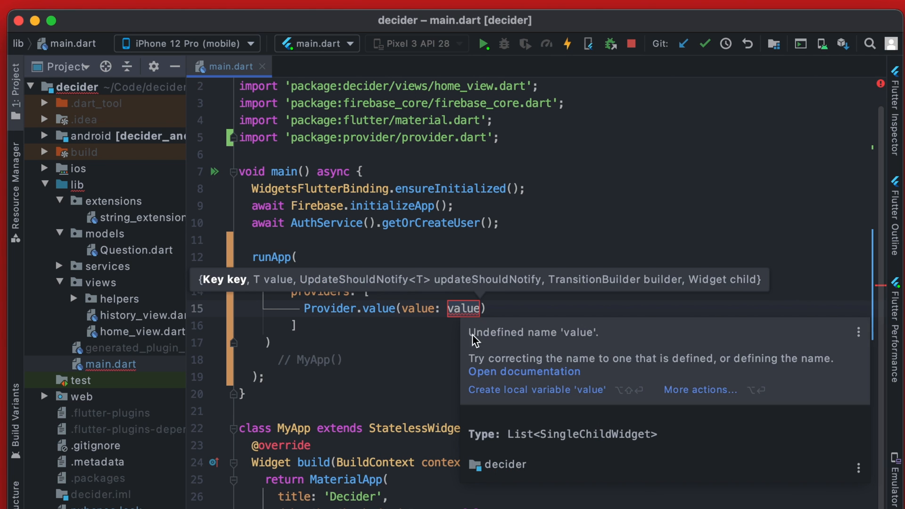
text(AuthService)
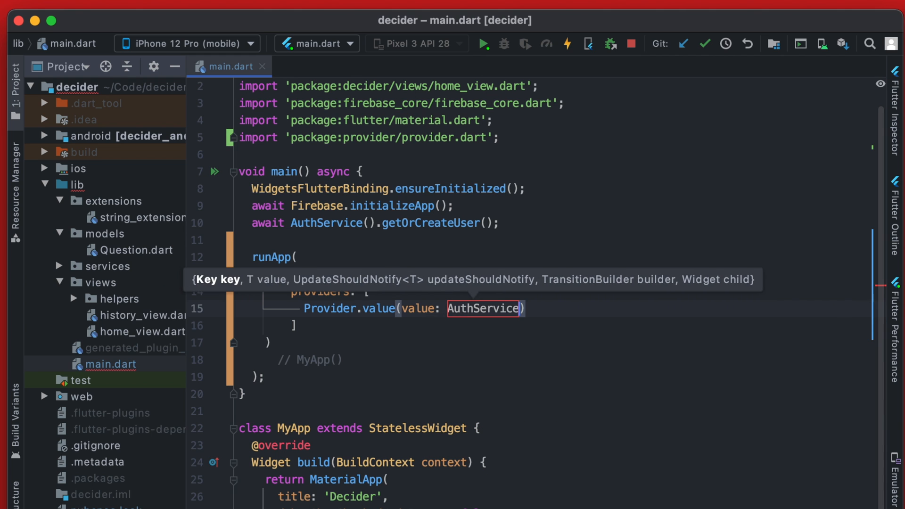
text(())
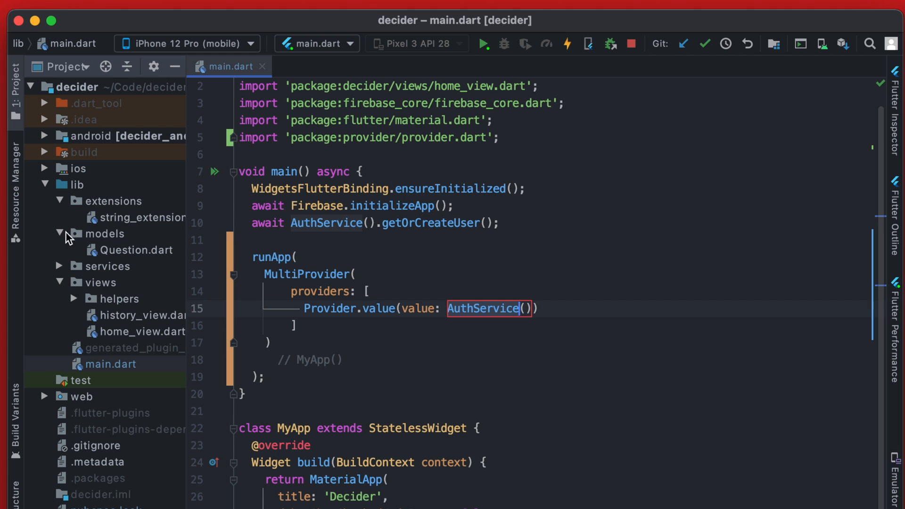
mouse_move(113, 368)
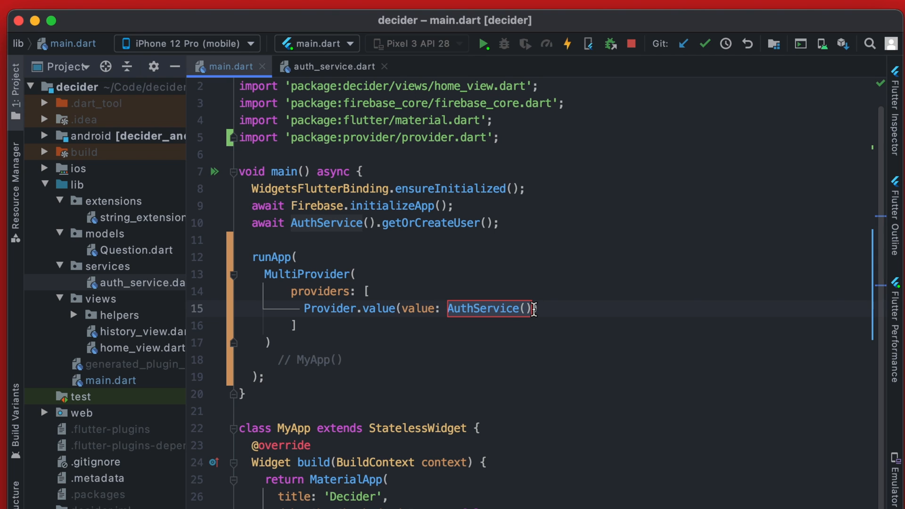
text(,)
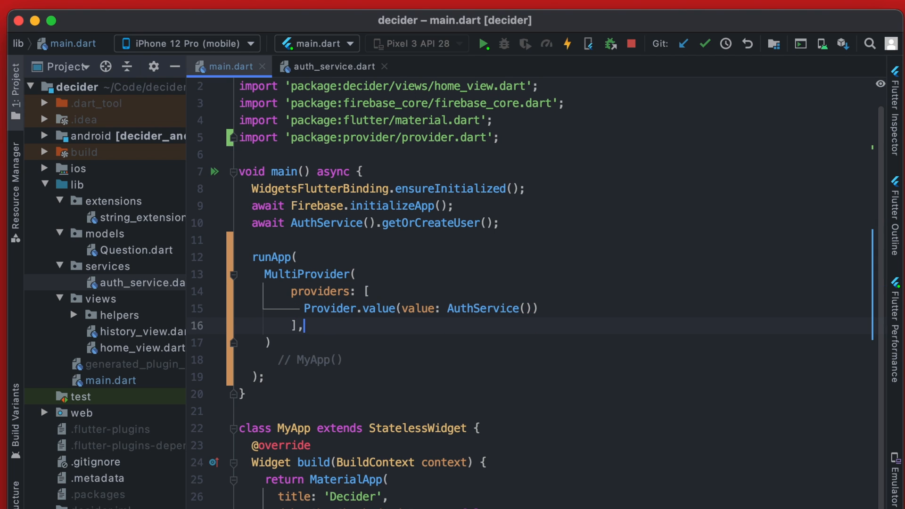
Set MyApp() as the MultiProvider's child and bring up the MyApp class refactoring options.
text(child: MyApp(),)
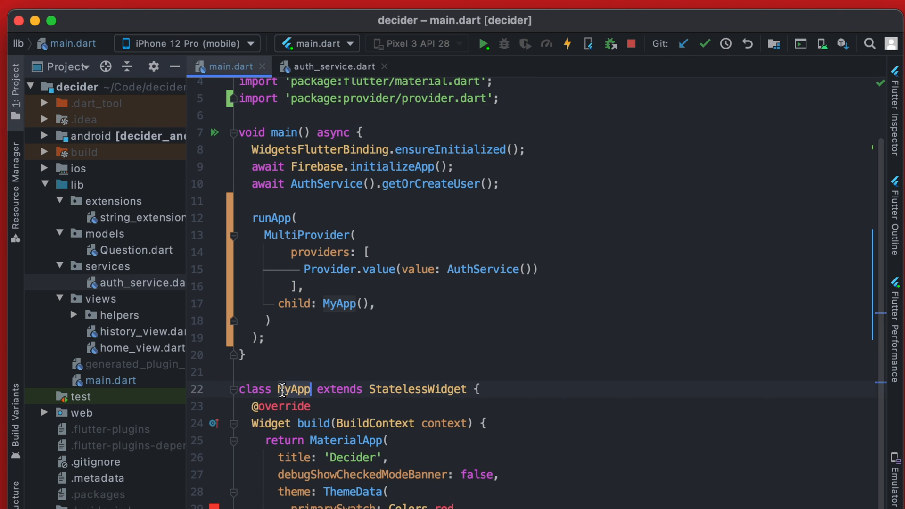
right_click(294, 389)
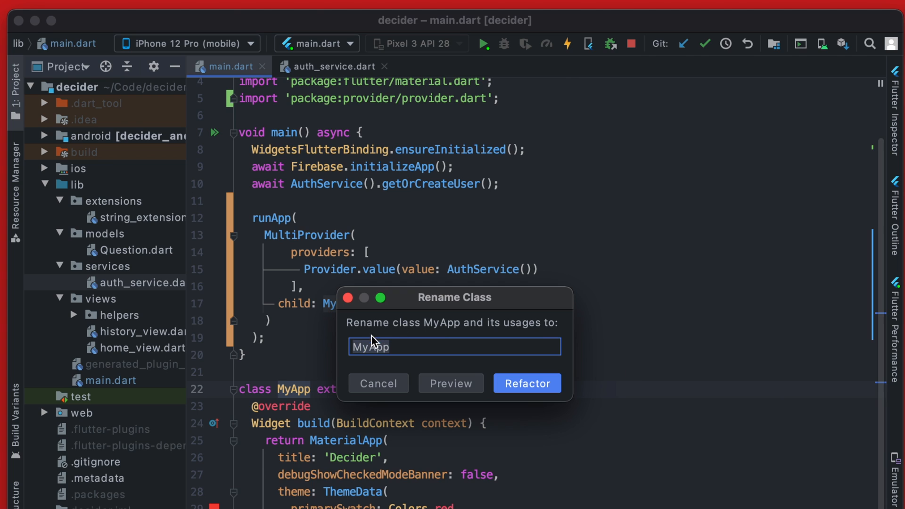
Rename MyApp to DeciderApp everywhere, then select AuthService in the providers list.
text(App)
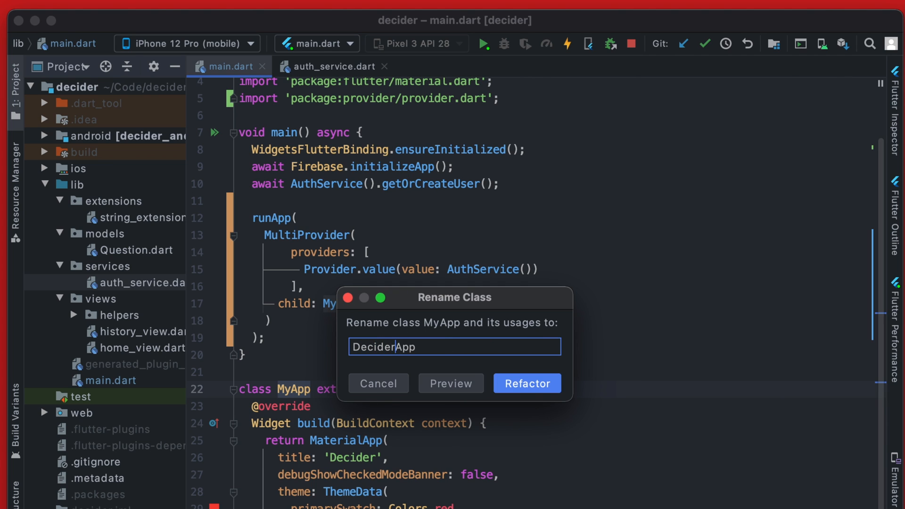
click(526, 384)
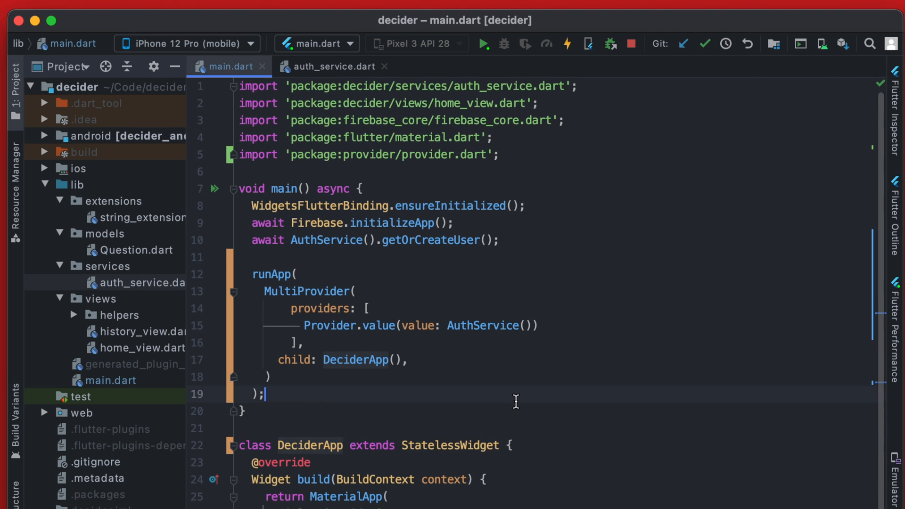
click(357, 360)
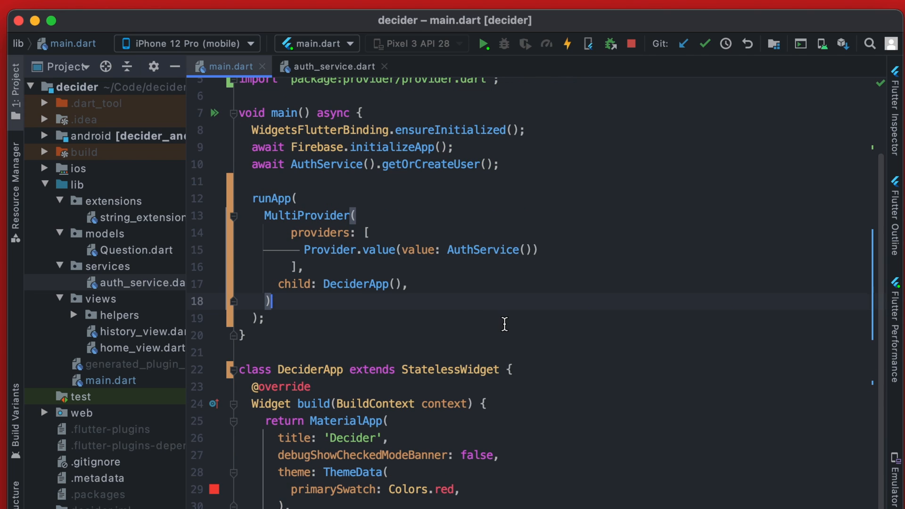
mouse_move(214, 420)
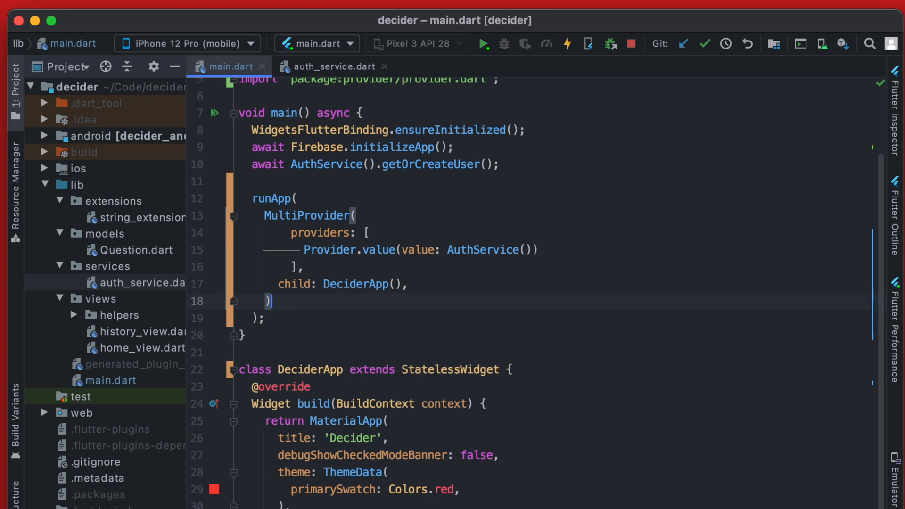
mouse_move(507, 284)
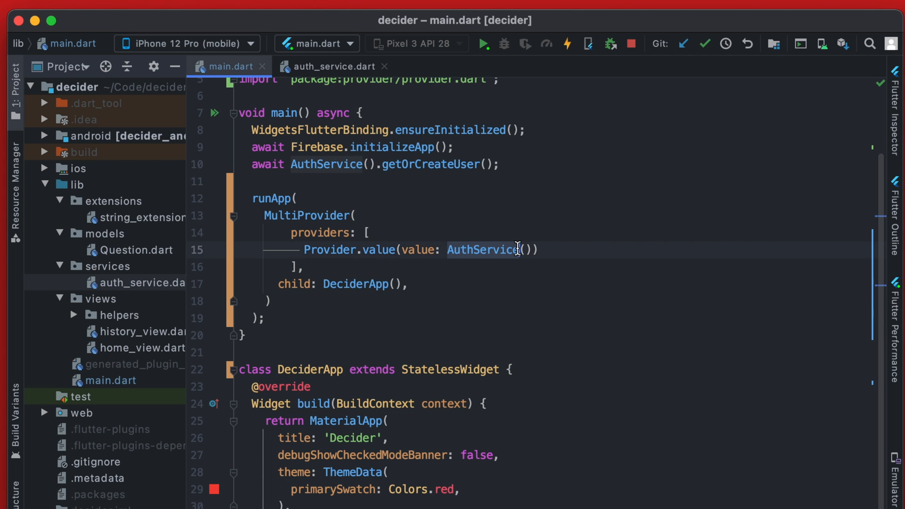
double_click(142, 347)
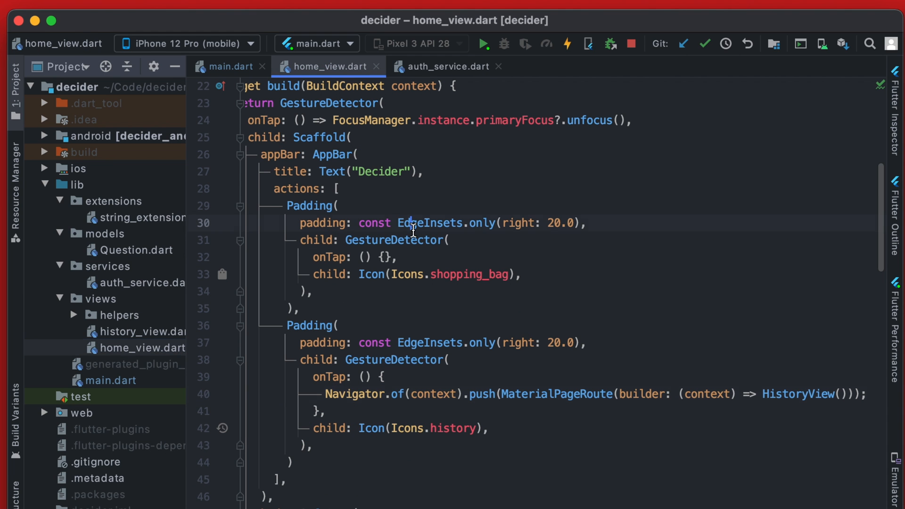
Search home_view.dart for AuthService to reach the currentUser?.uid Text line.
key(cmd+f)
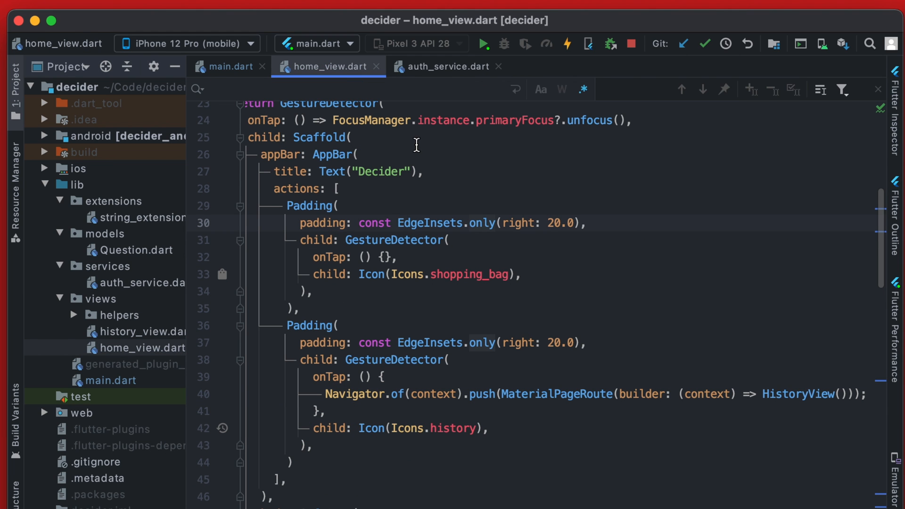
text(AuthService)
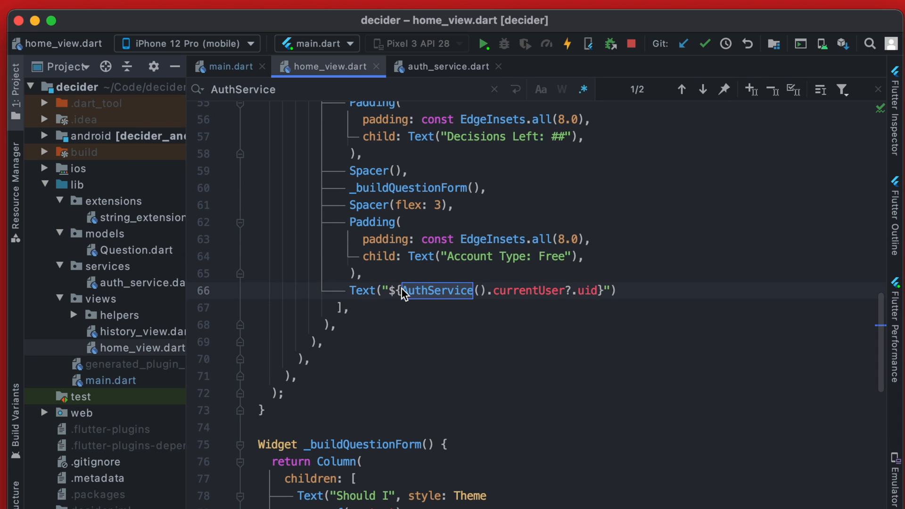
mouse_move(471, 290)
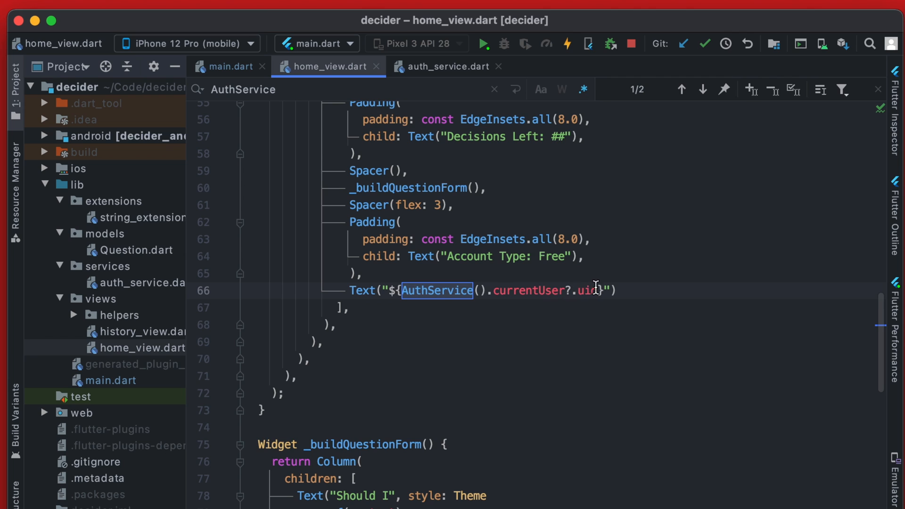
mouse_move(468, 297)
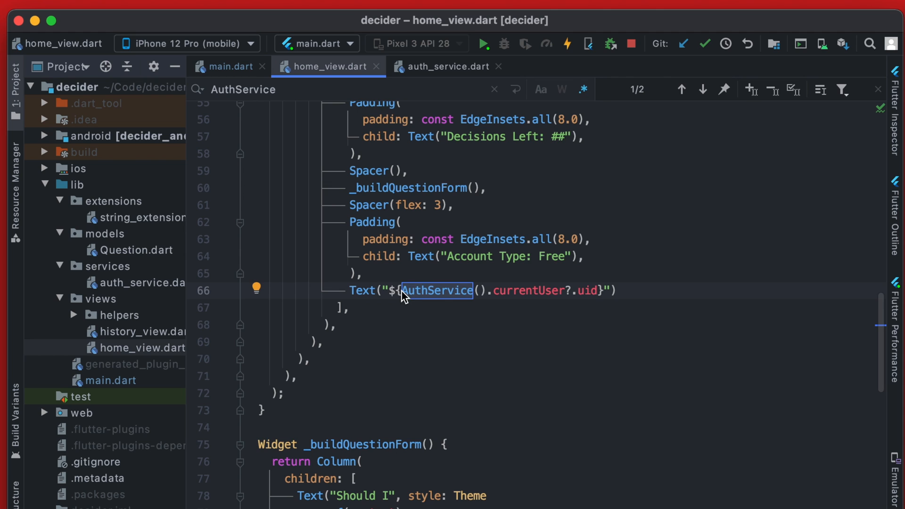
mouse_move(511, 303)
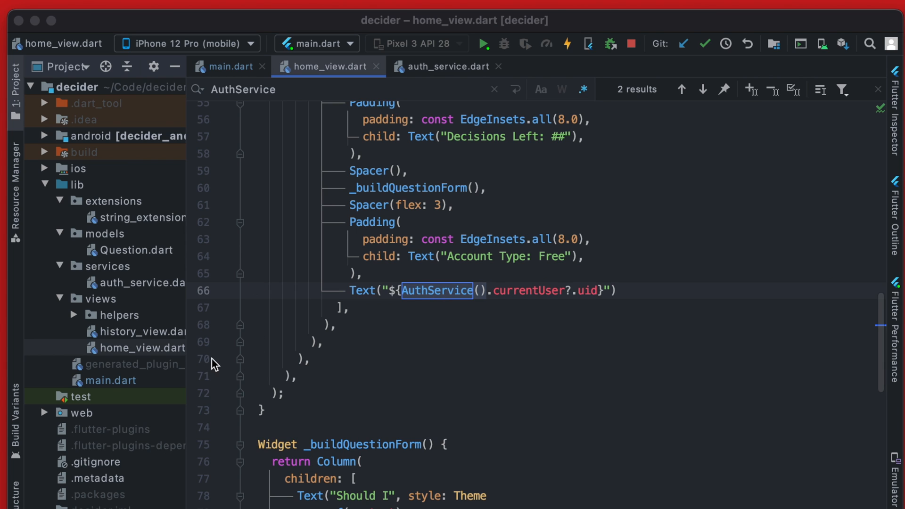
mouse_move(476, 329)
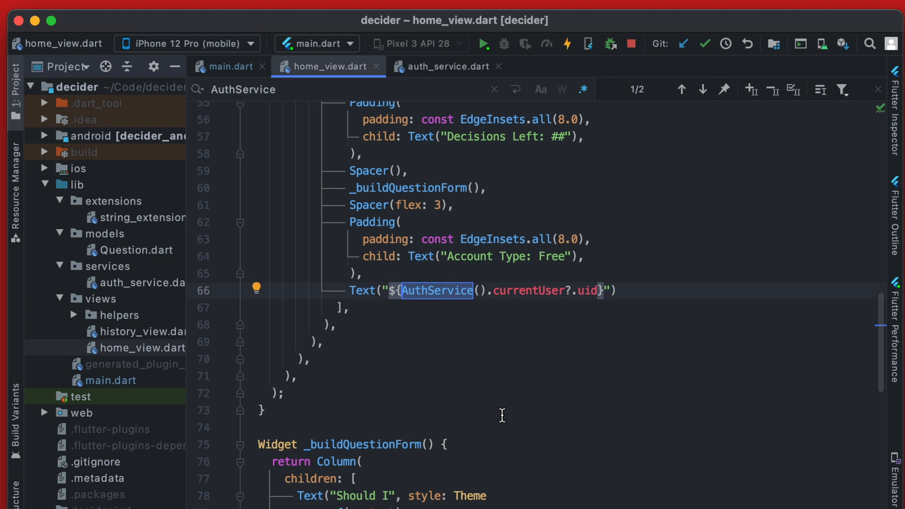
Change line 66 to context.read<AuthService>() and import package:provider/provider.dart in home_view.dart.
text(context)
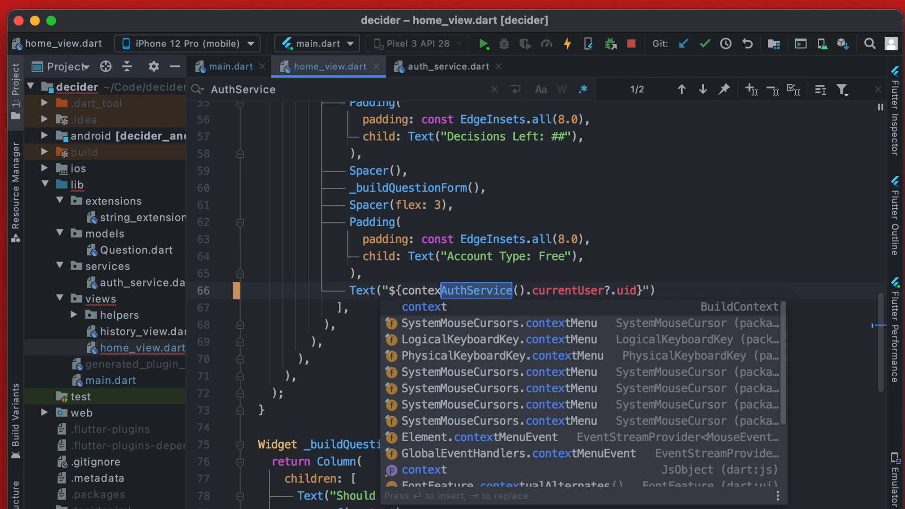
text(.)
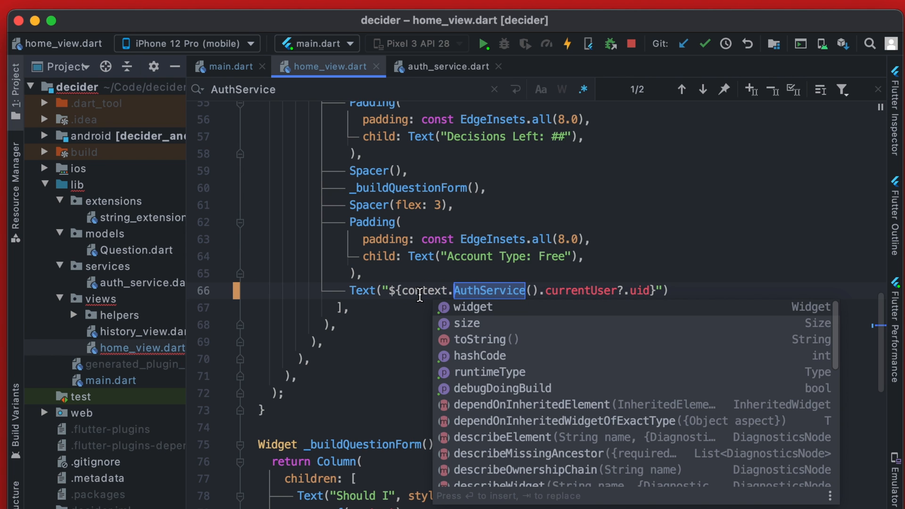
mouse_move(439, 294)
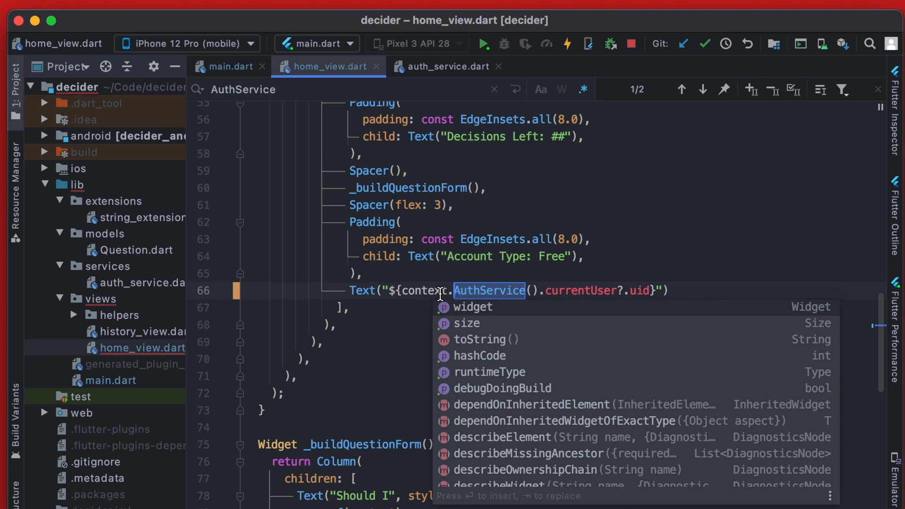
text(re)
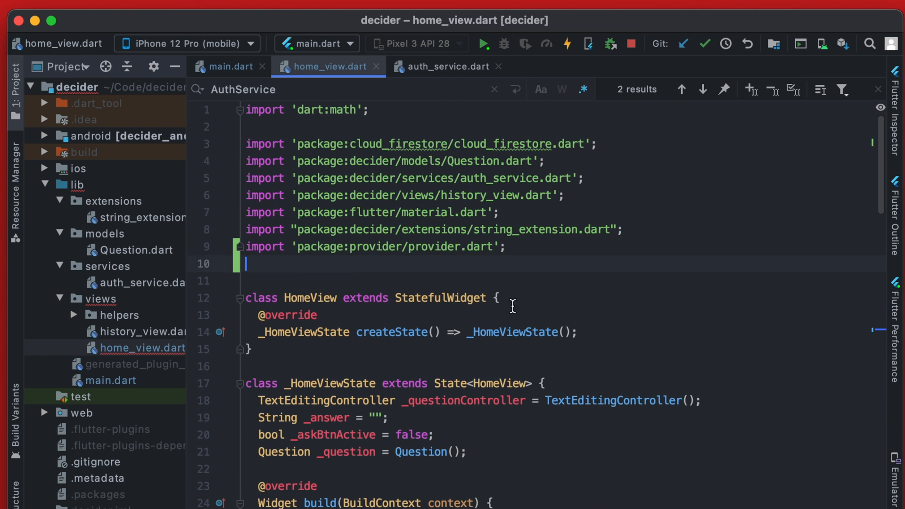
Run the app on the iPhone 12 Pro simulator, showing the uid under Account Type: Free.
scroll(down, 3)
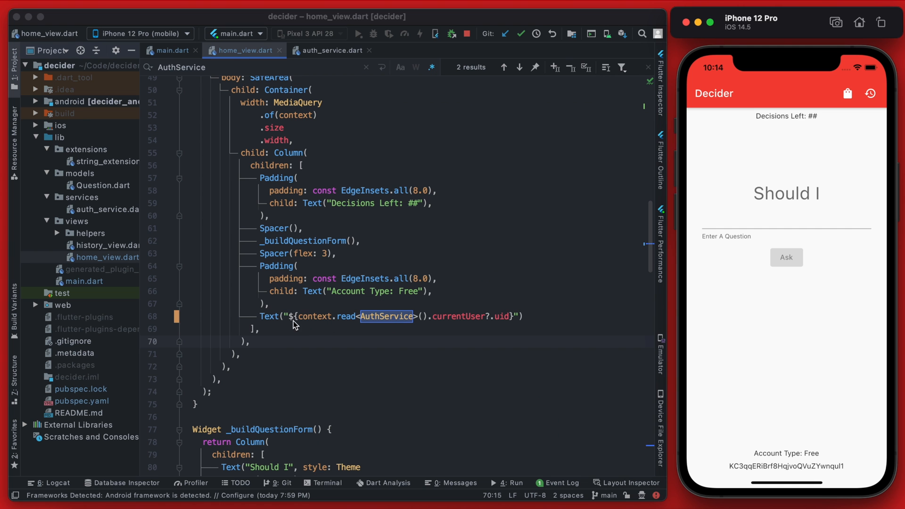
mouse_move(368, 329)
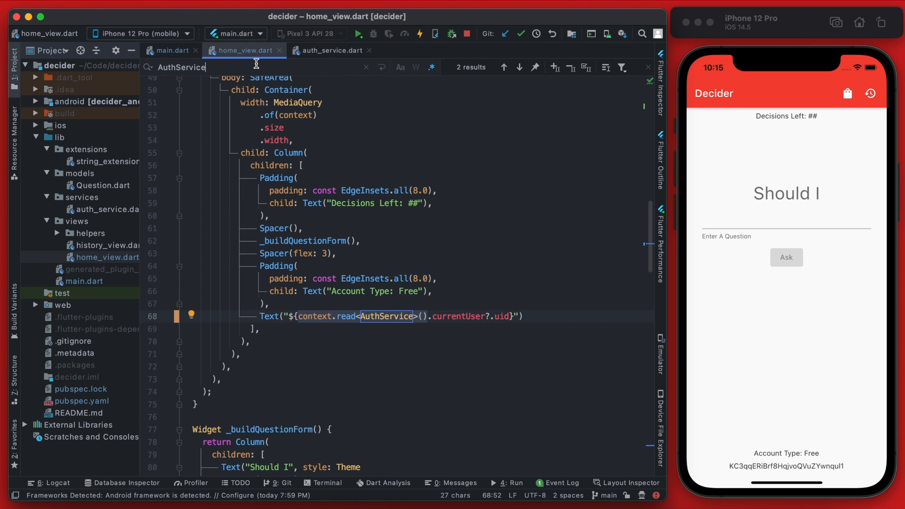
Use context.read<AuthService>() in the Firestore .doc() call on line 154, then open history_view.dart.
click(519, 67)
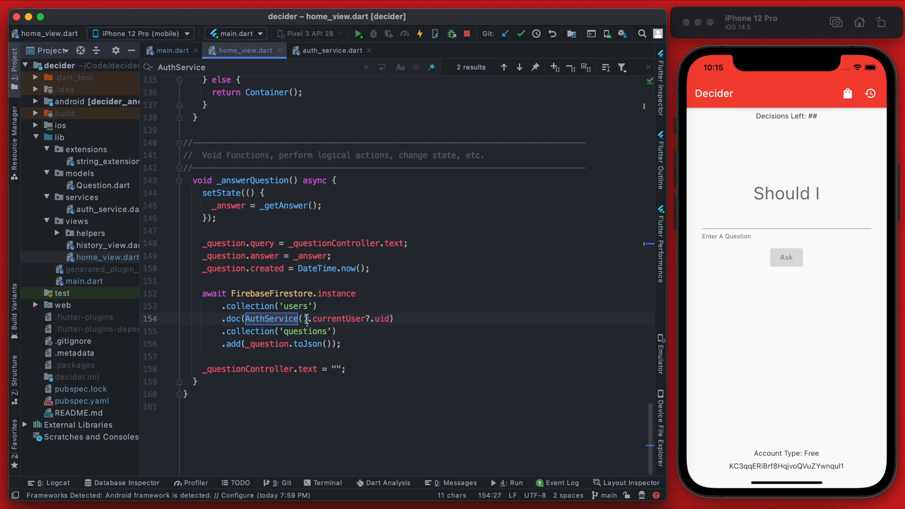
text((context.read<)
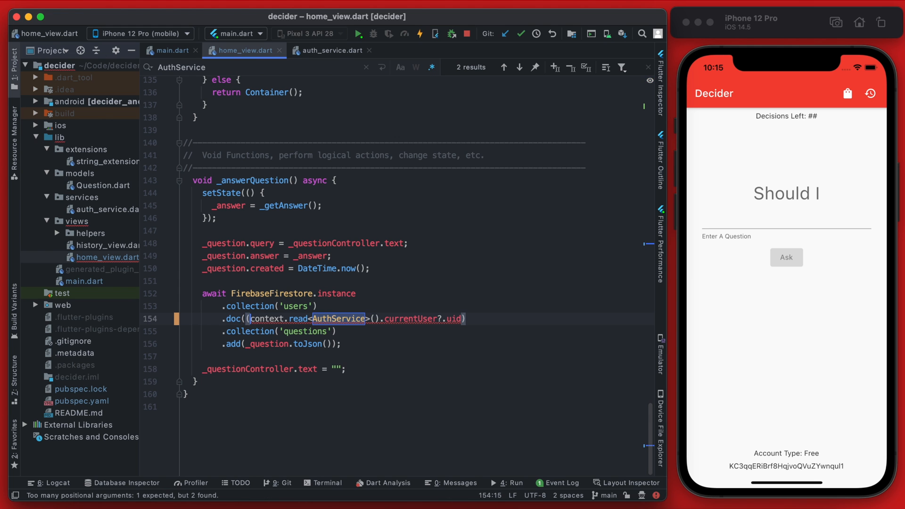
click(504, 67)
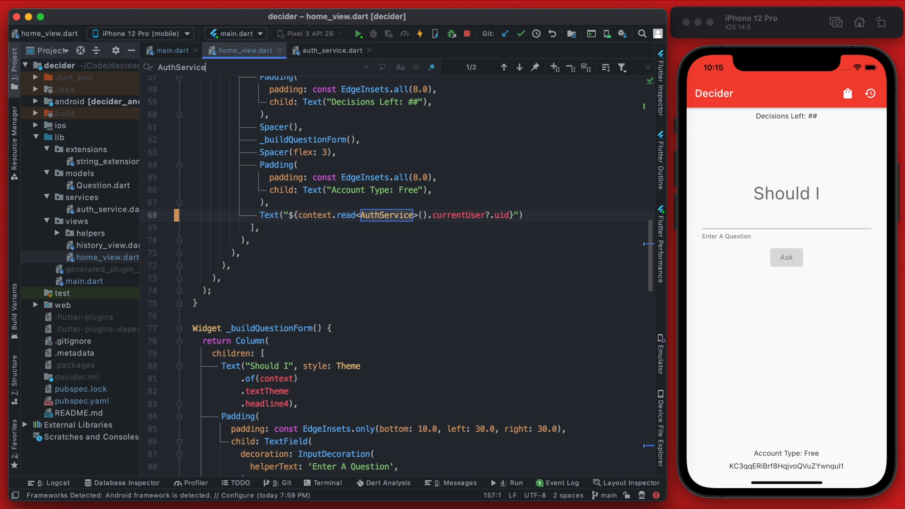
click(519, 67)
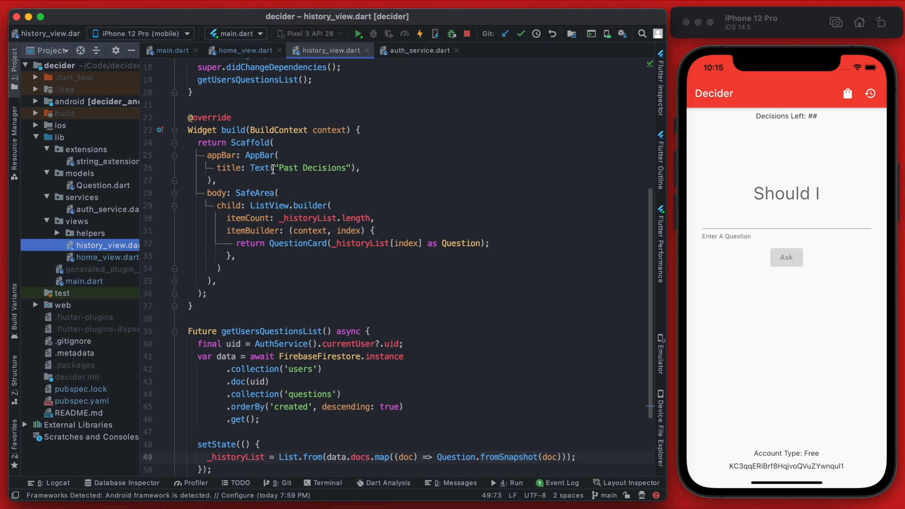
In getUsersQuestionsList, pass context.read<AuthService>().currentUser?.uid directly into .doc().
scroll(down, 3)
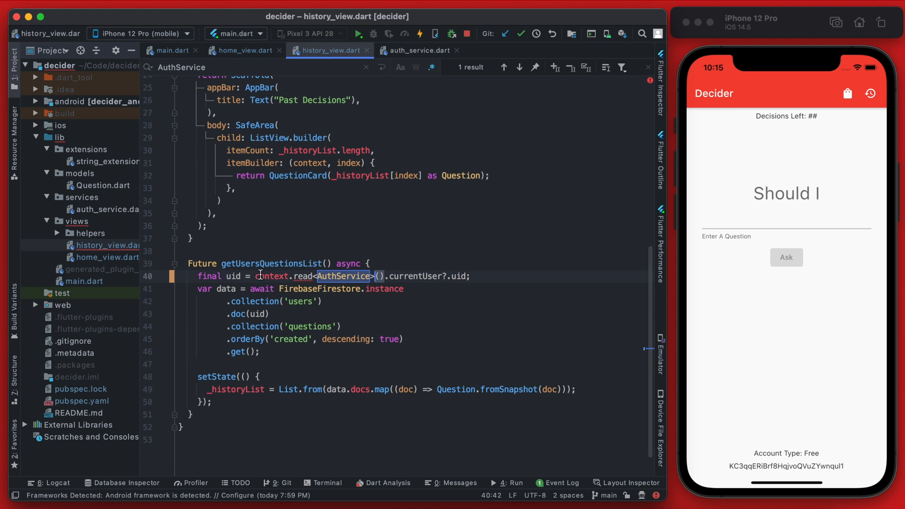
click(254, 276)
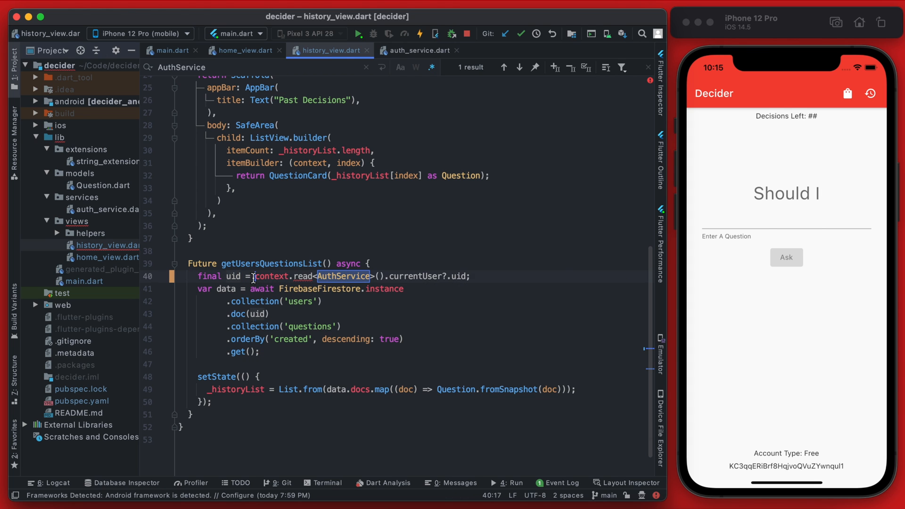
drag(253, 276, 466, 276)
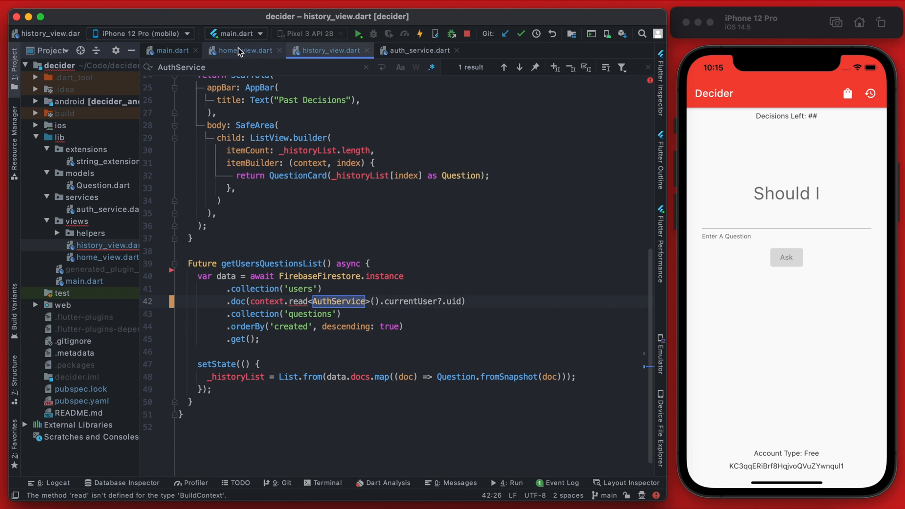
click(244, 51)
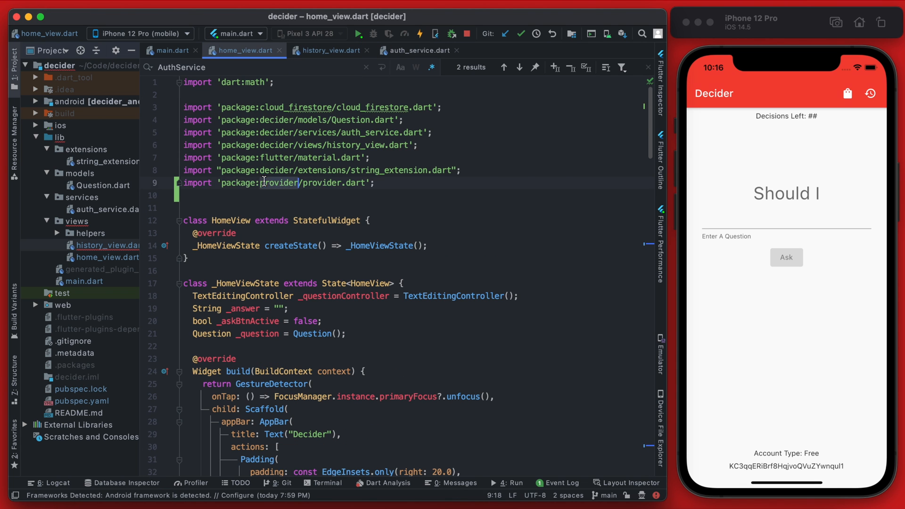
Add import 'package:provider/provider.dart'; to history_view.dart and recheck its .doc() expression.
click(326, 50)
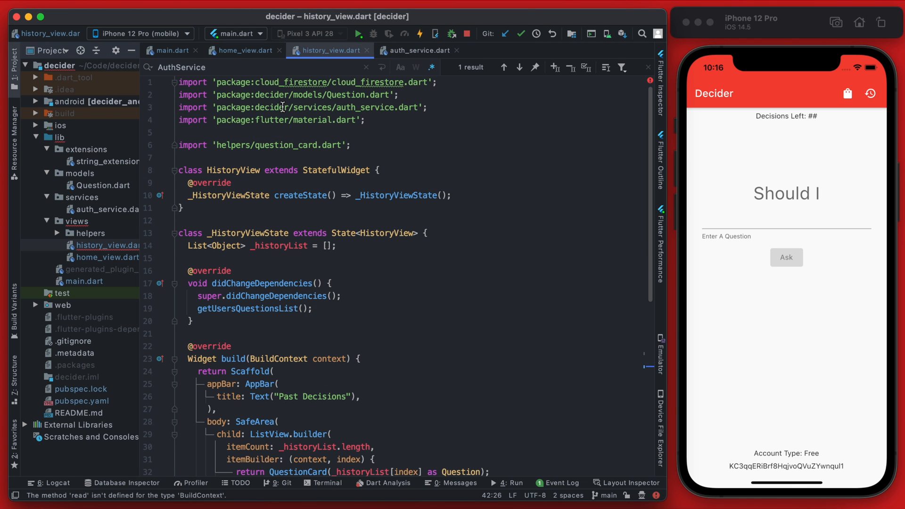
text(import 'package:provider/provider.dart';)
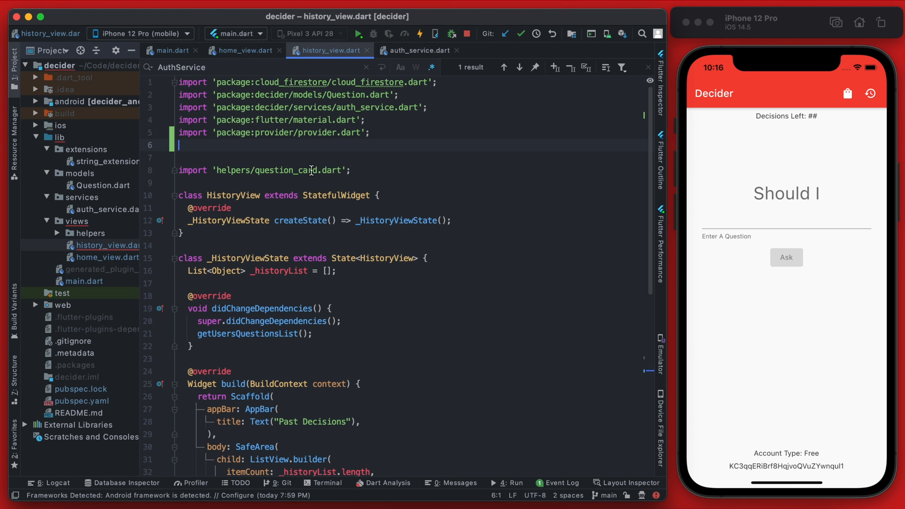
scroll(down, 3)
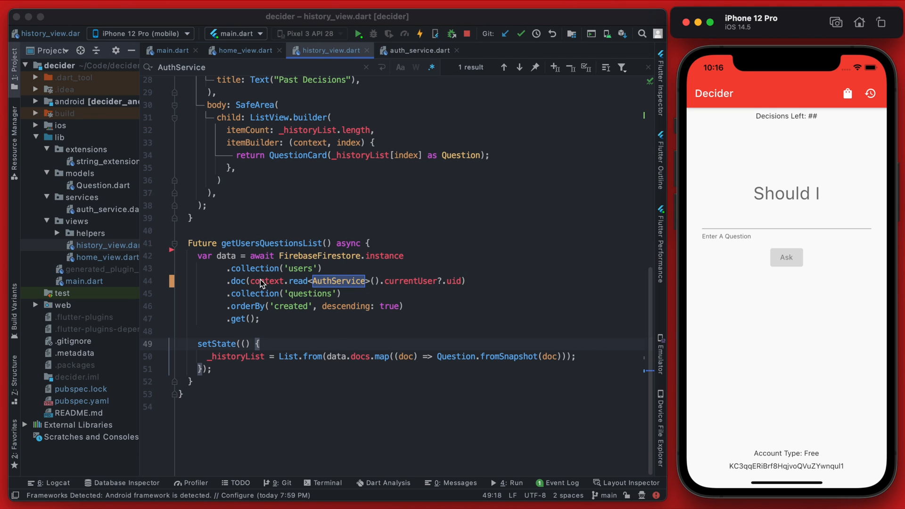
click(380, 281)
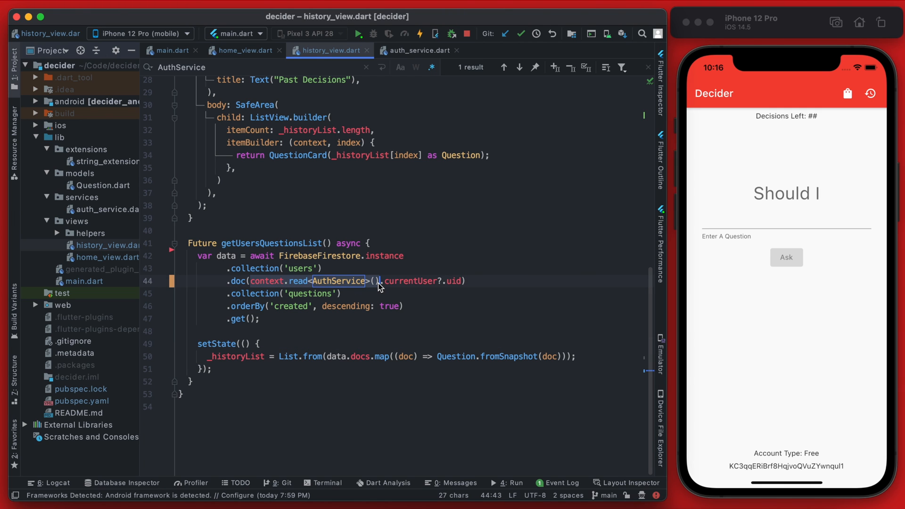
click(511, 268)
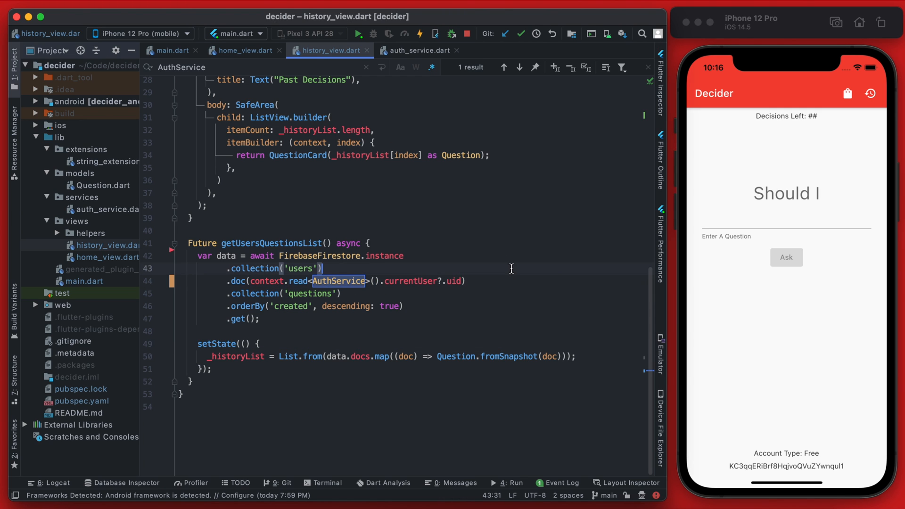
click(168, 51)
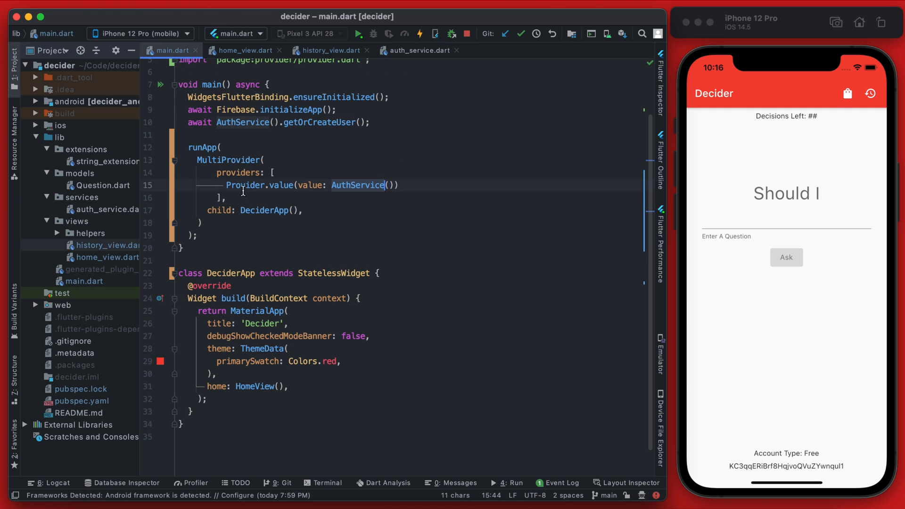
click(237, 186)
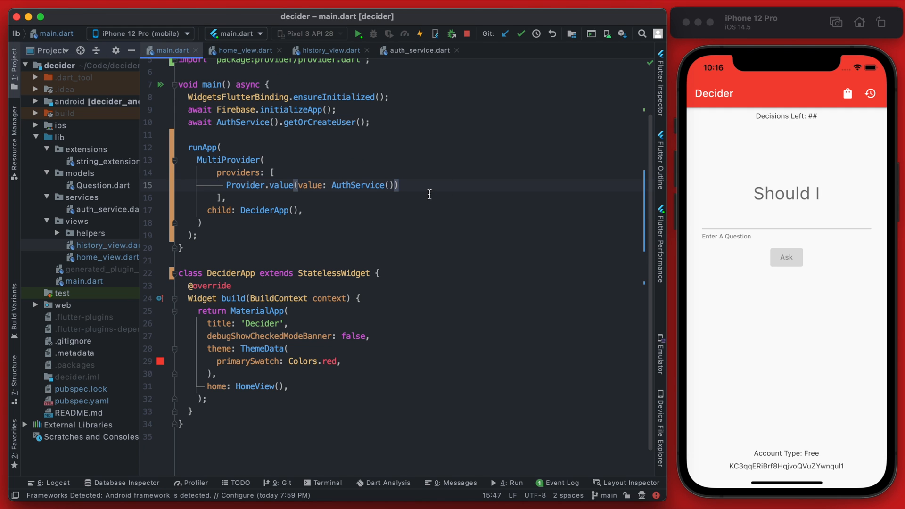
mouse_move(430, 199)
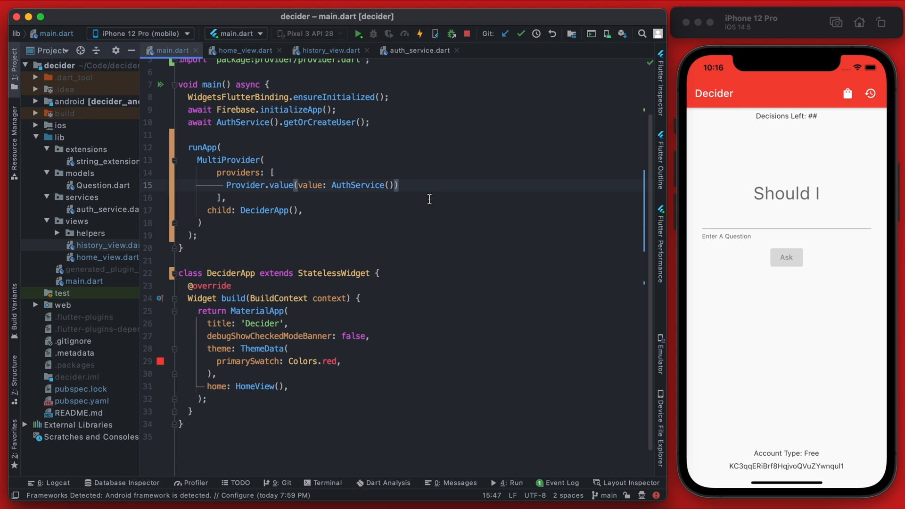